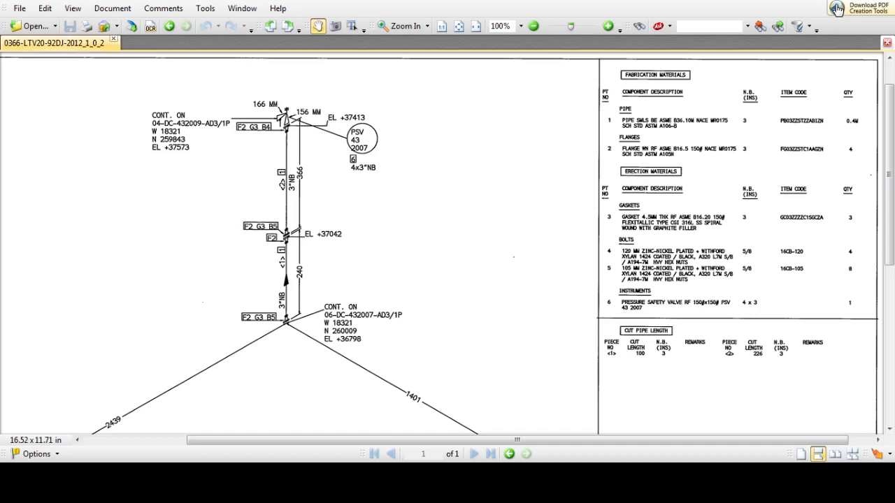
{"action": "mouse_move", "coordinate": [412, 273]}
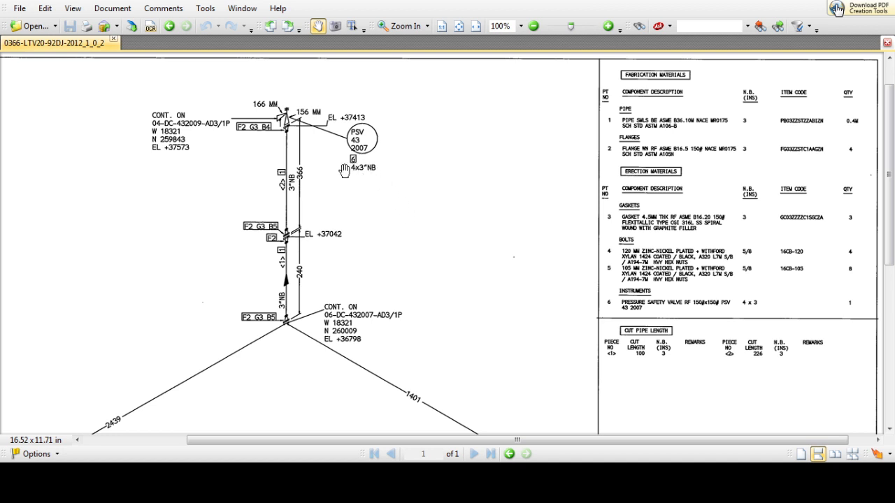
{"action": "mouse_move", "coordinate": [394, 232]}
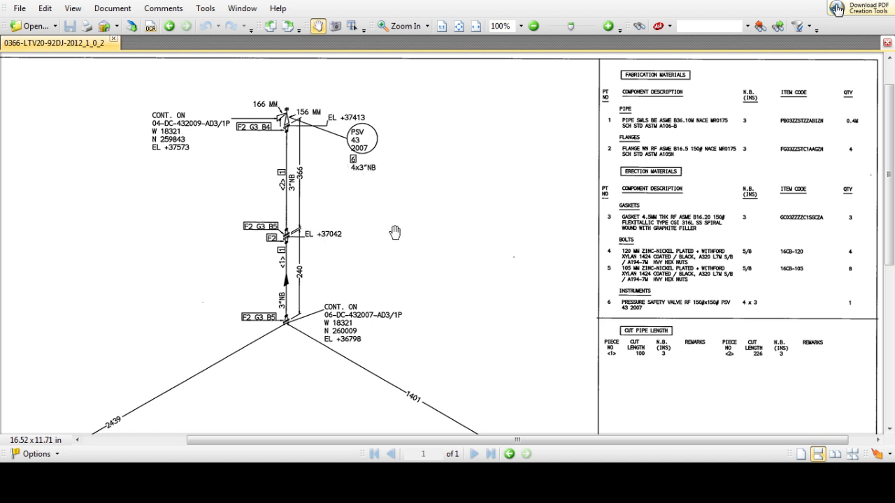
{"action": "mouse_move", "coordinate": [438, 254]}
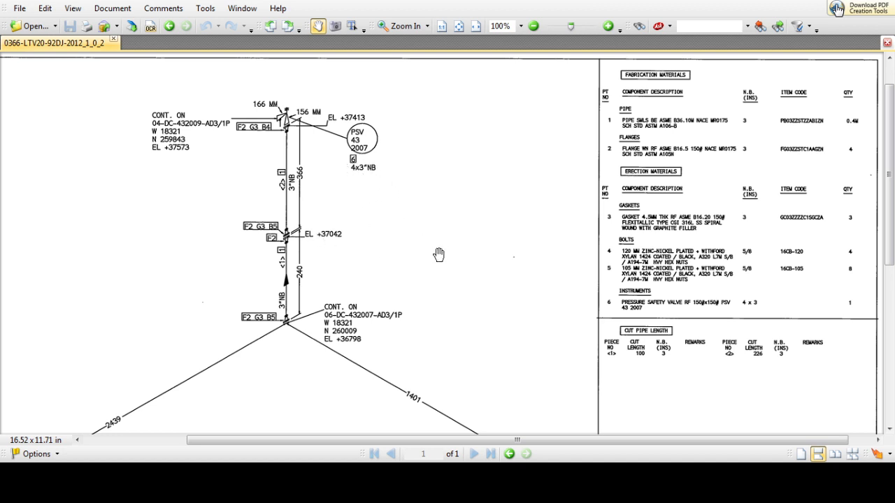
{"action": "mouse_move", "coordinate": [294, 168]}
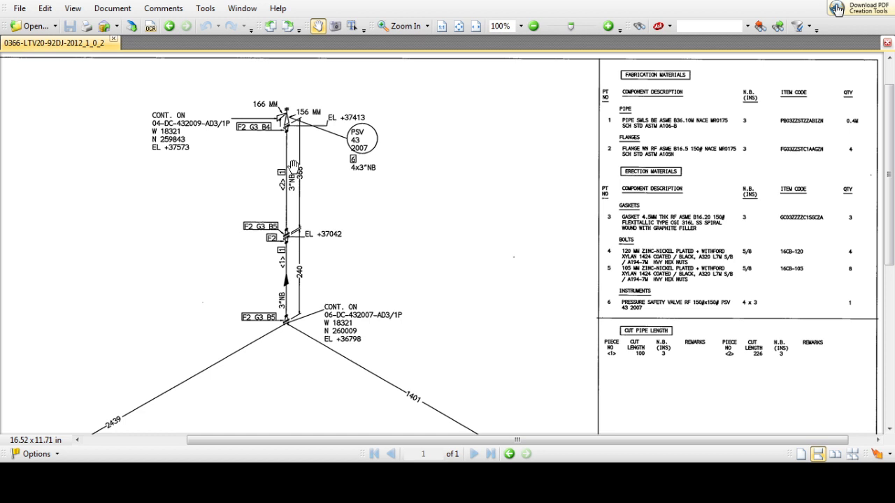
{"action": "mouse_move", "coordinate": [287, 159]}
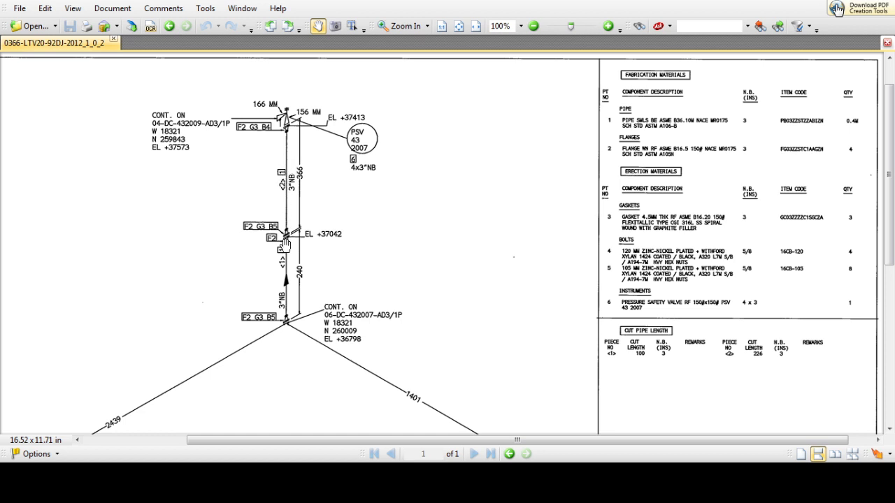
{"action": "mouse_move", "coordinate": [285, 266]}
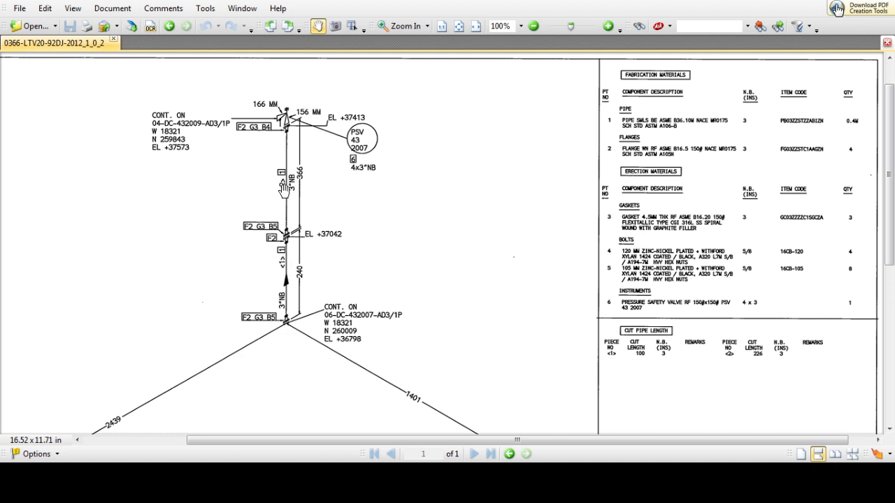
{"action": "mouse_move", "coordinate": [280, 262]}
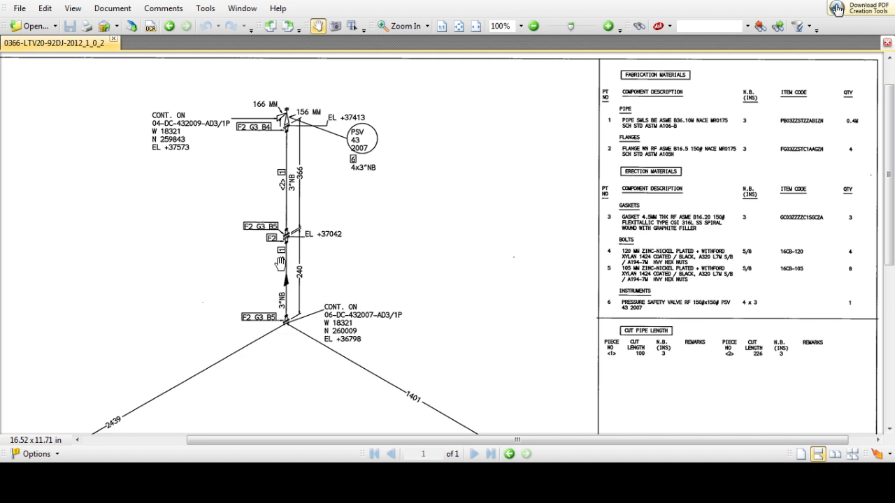
{"action": "mouse_move", "coordinate": [283, 253]}
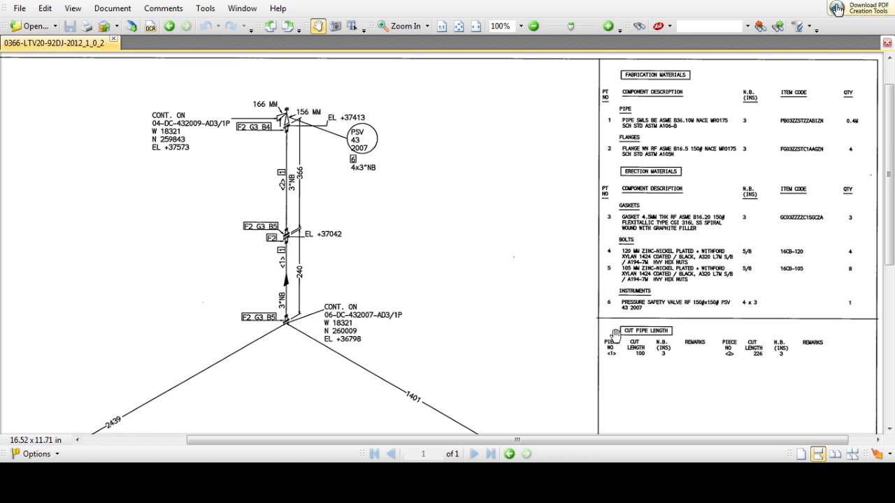
{"action": "mouse_move", "coordinate": [613, 364]}
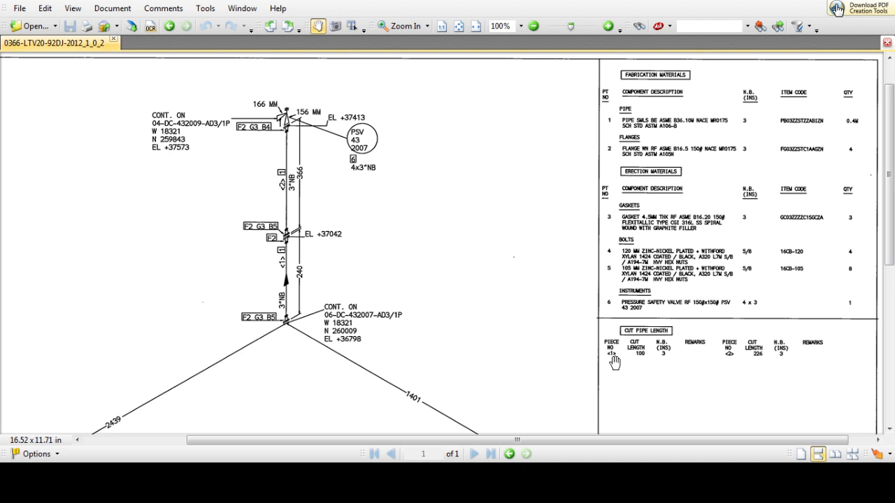
{"action": "mouse_move", "coordinate": [635, 362]}
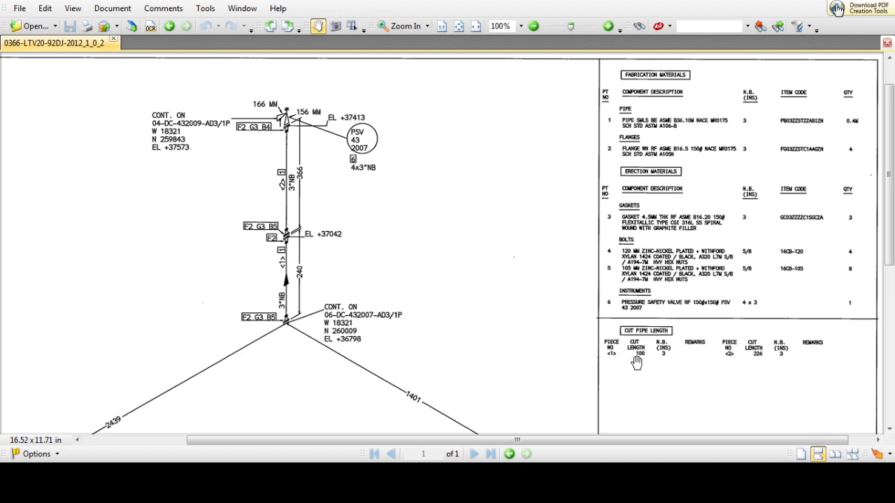
{"action": "mouse_move", "coordinate": [639, 361]}
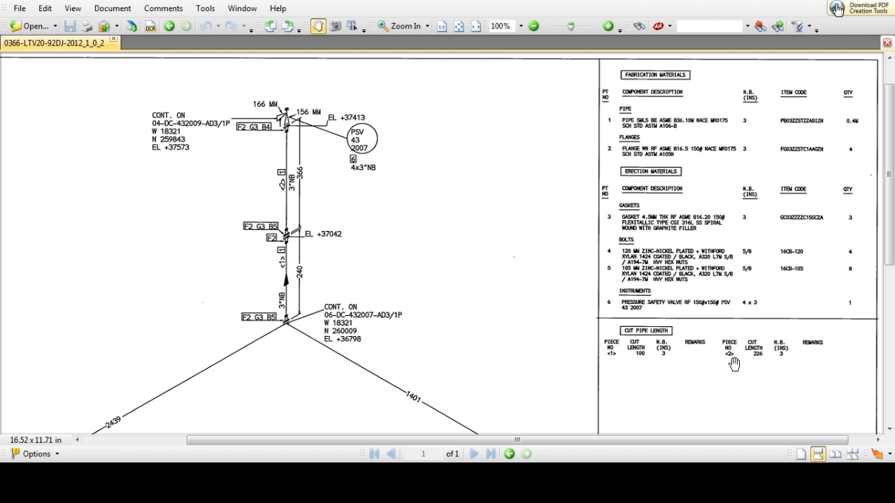
{"action": "mouse_move", "coordinate": [731, 360]}
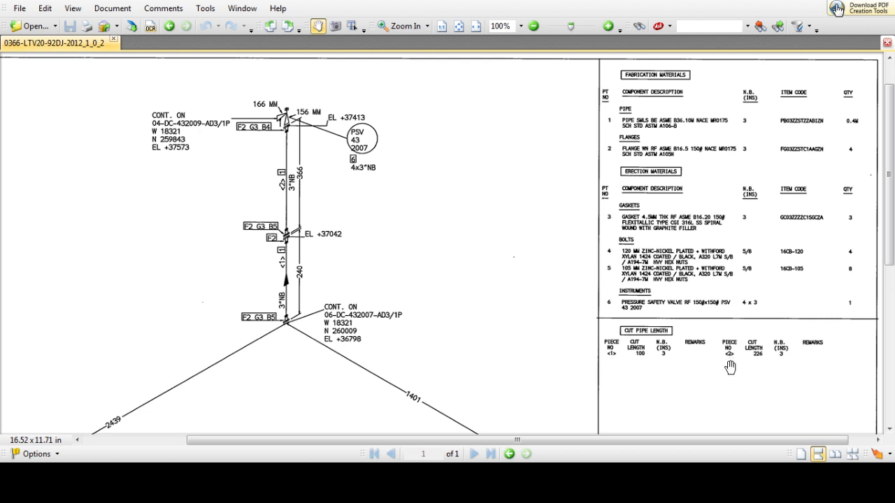
{"action": "mouse_move", "coordinate": [730, 358]}
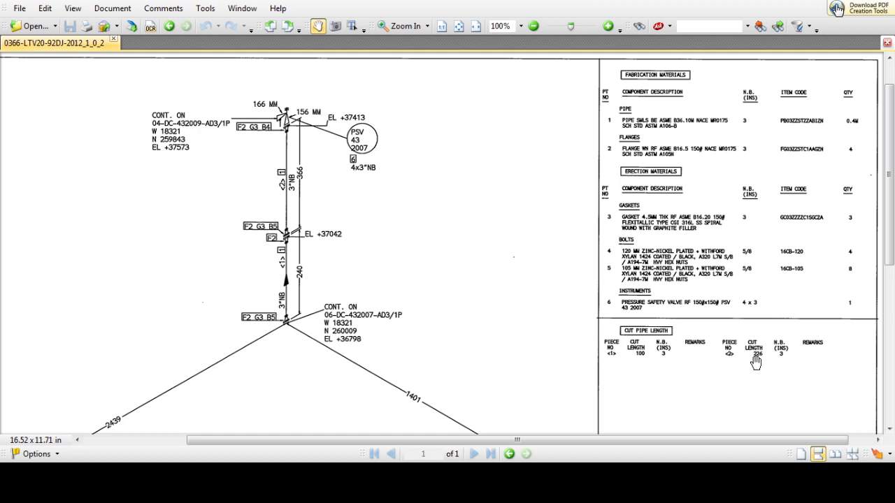
{"action": "mouse_move", "coordinate": [659, 358]}
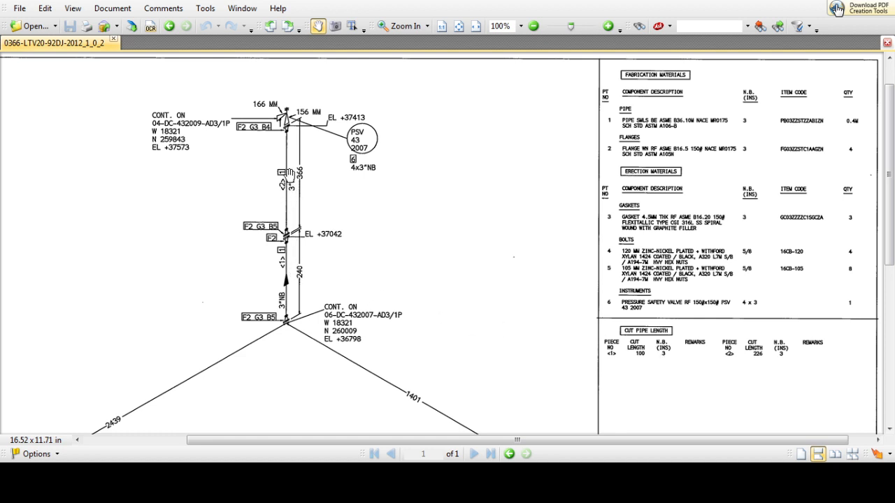
{"action": "mouse_move", "coordinate": [661, 98]}
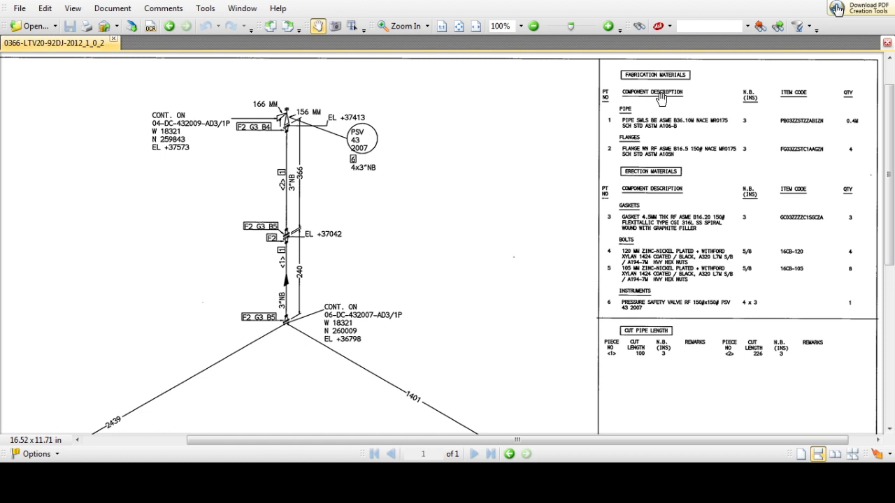
{"action": "mouse_move", "coordinate": [657, 101]}
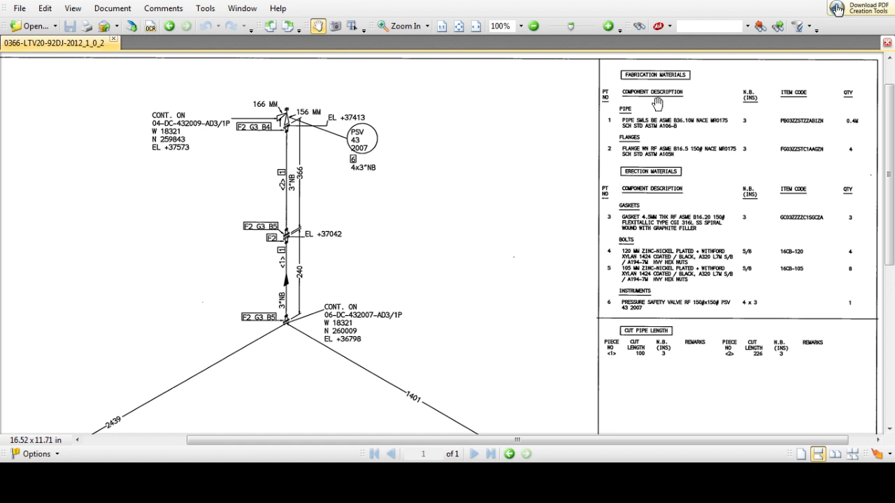
{"action": "mouse_move", "coordinate": [617, 129]}
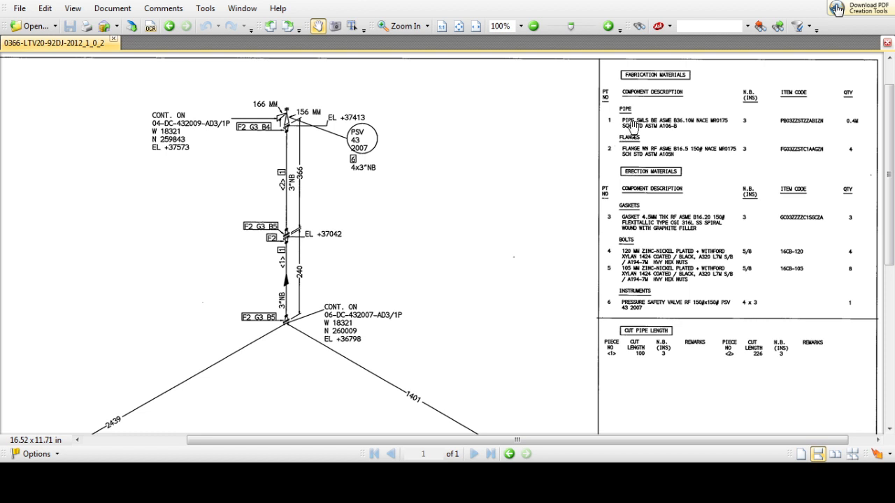
{"action": "mouse_move", "coordinate": [608, 154]}
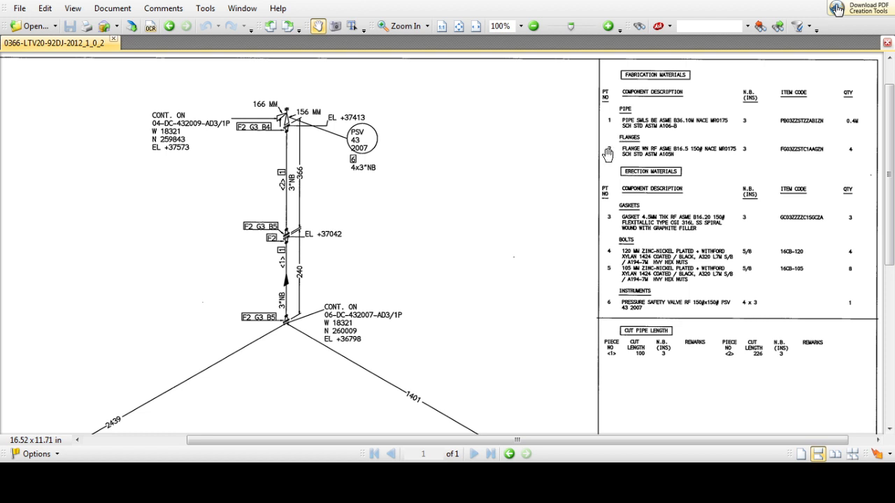
{"action": "mouse_move", "coordinate": [606, 220]}
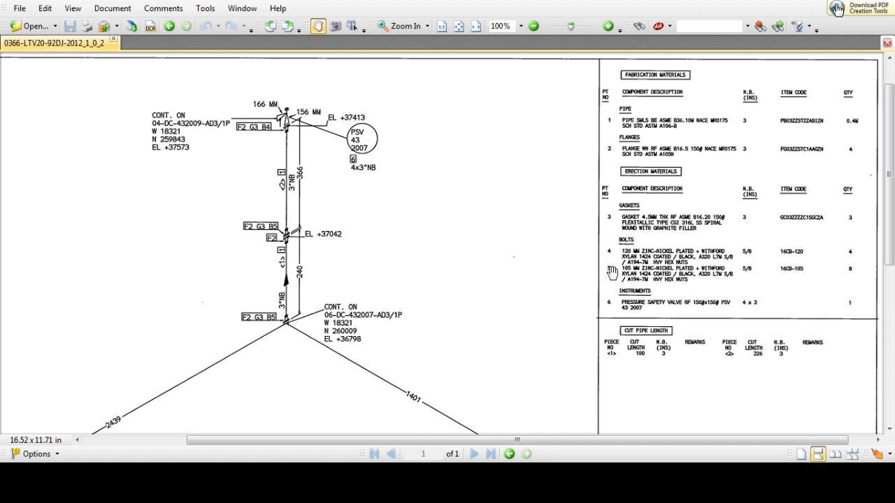
{"action": "mouse_move", "coordinate": [612, 308]}
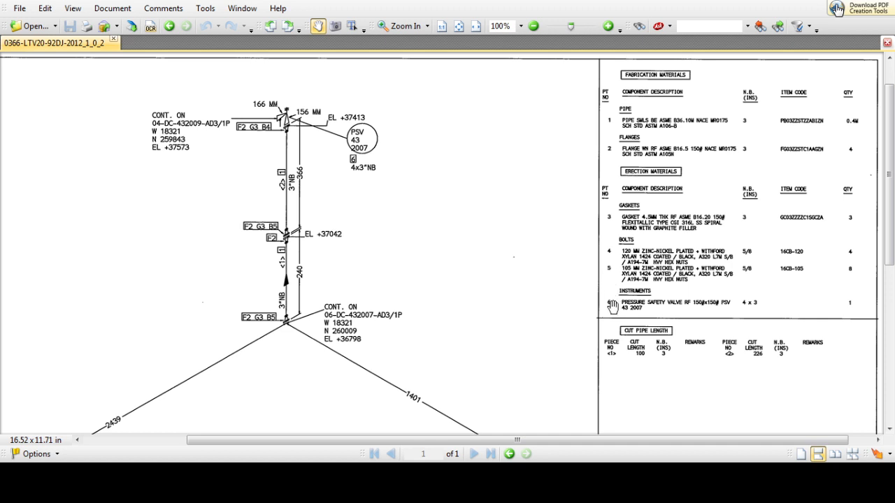
{"action": "mouse_move", "coordinate": [480, 266]}
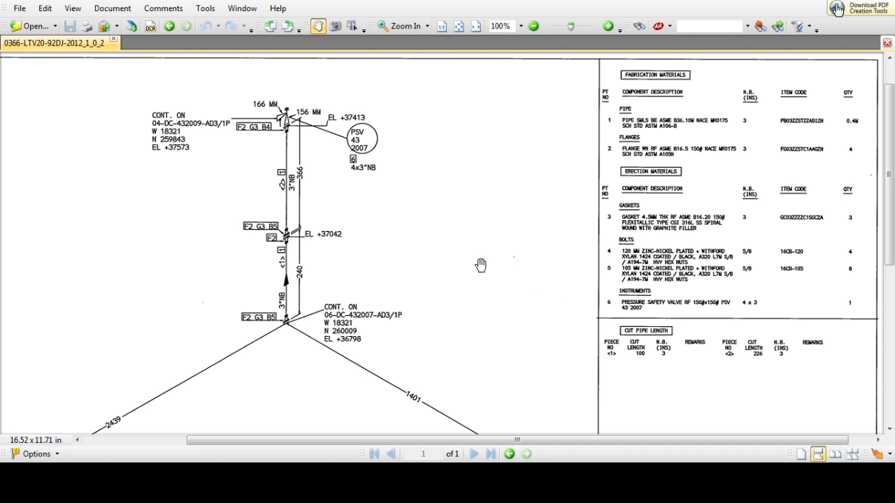
{"action": "mouse_move", "coordinate": [289, 187]}
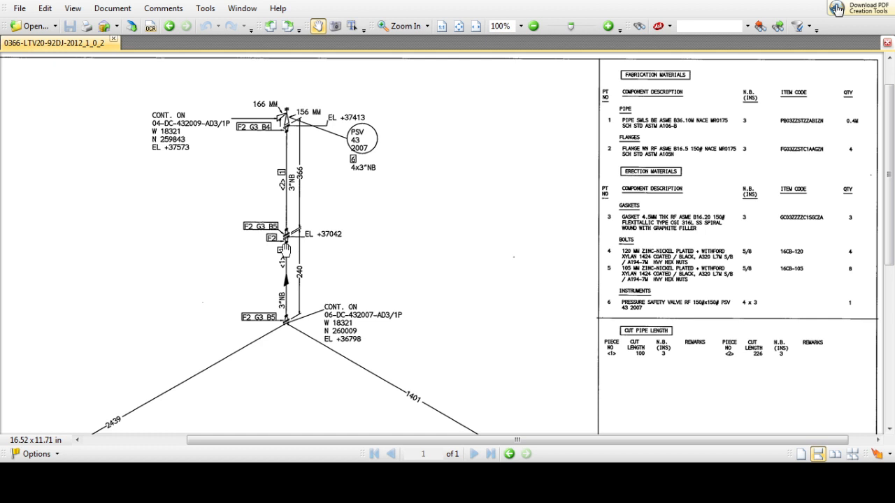
{"action": "mouse_move", "coordinate": [229, 142]}
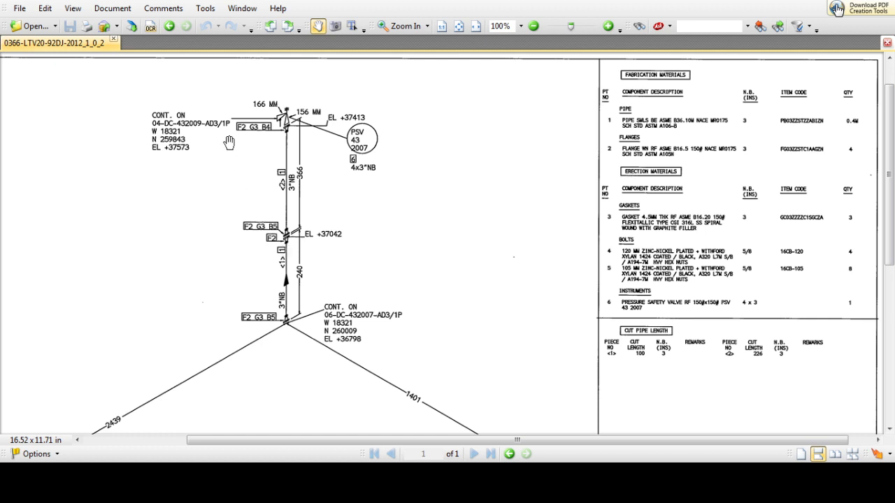
{"action": "mouse_move", "coordinate": [249, 225]}
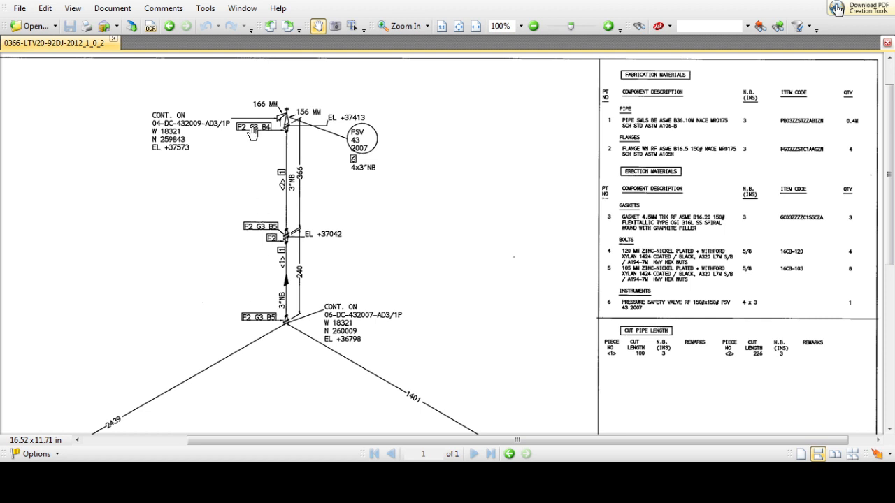
{"action": "mouse_move", "coordinate": [253, 134]}
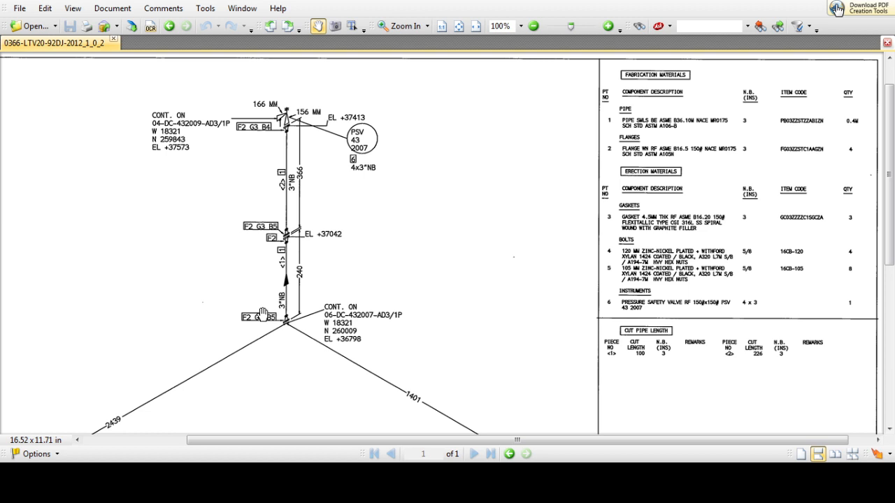
{"action": "mouse_move", "coordinate": [274, 290]}
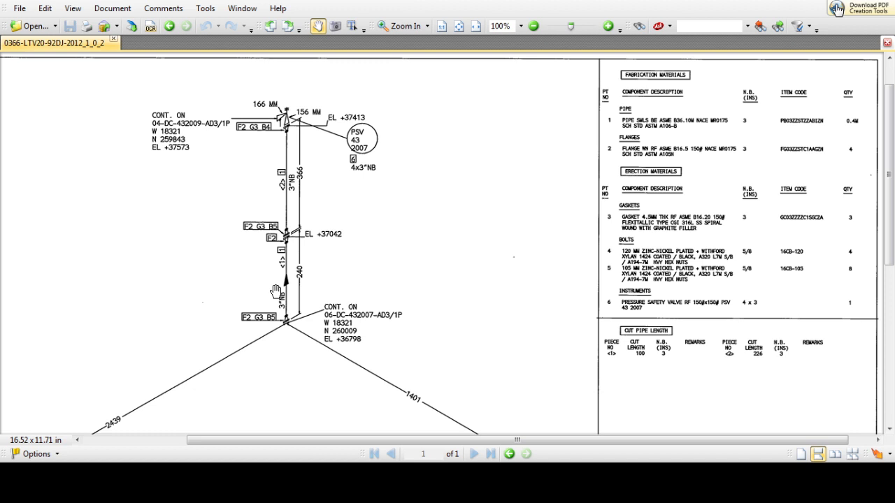
{"action": "mouse_move", "coordinate": [264, 133]}
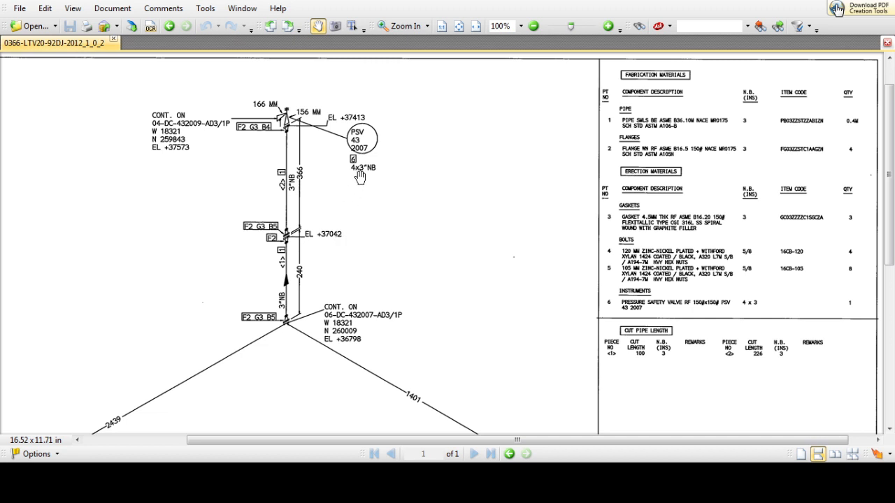
{"action": "mouse_move", "coordinate": [359, 170]}
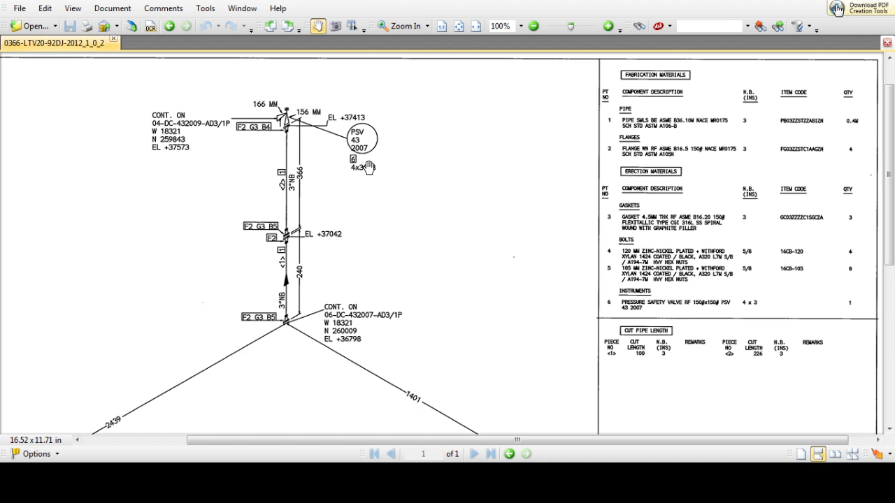
{"action": "mouse_move", "coordinate": [444, 142]}
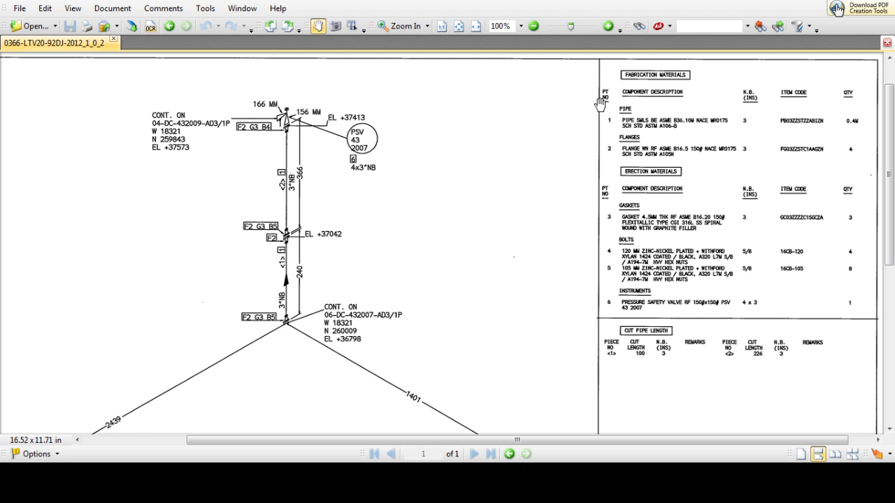
{"action": "mouse_move", "coordinate": [652, 78]}
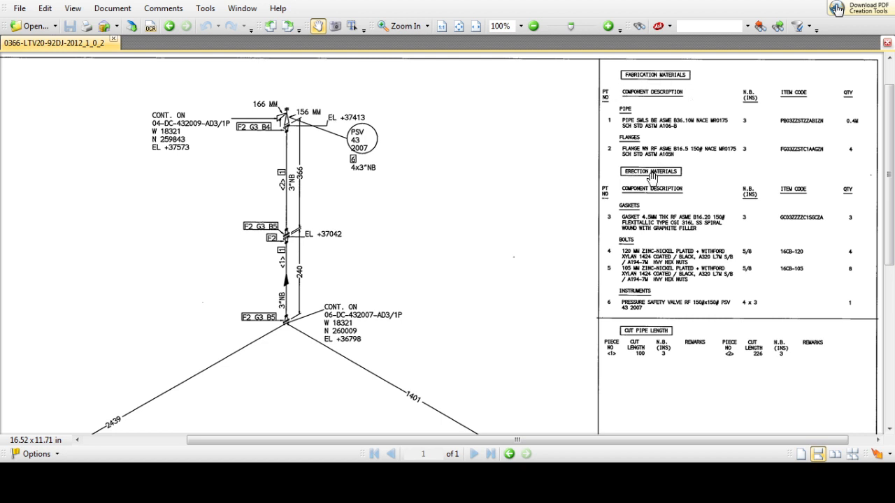
{"action": "mouse_move", "coordinate": [690, 172]}
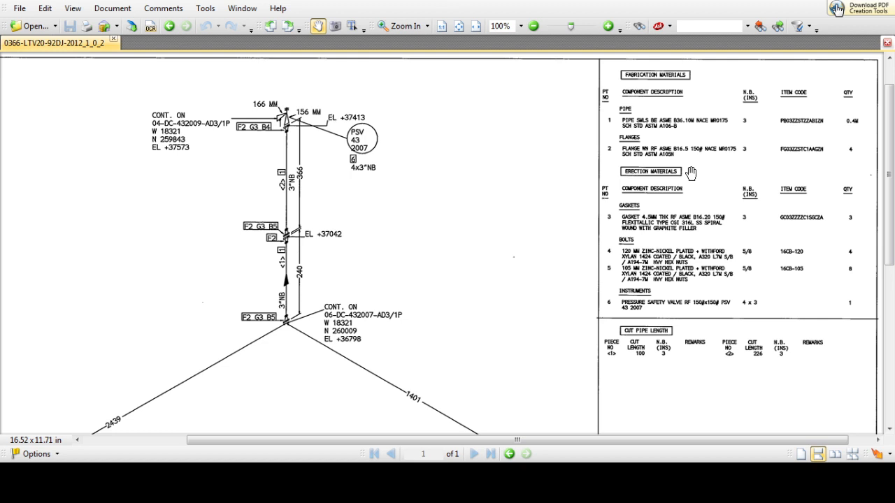
{"action": "mouse_move", "coordinate": [669, 176]}
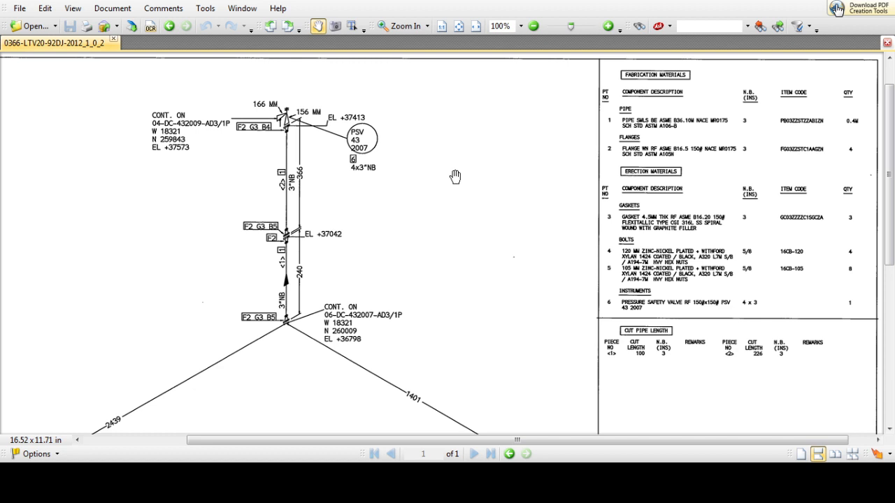
{"action": "mouse_move", "coordinate": [396, 117]}
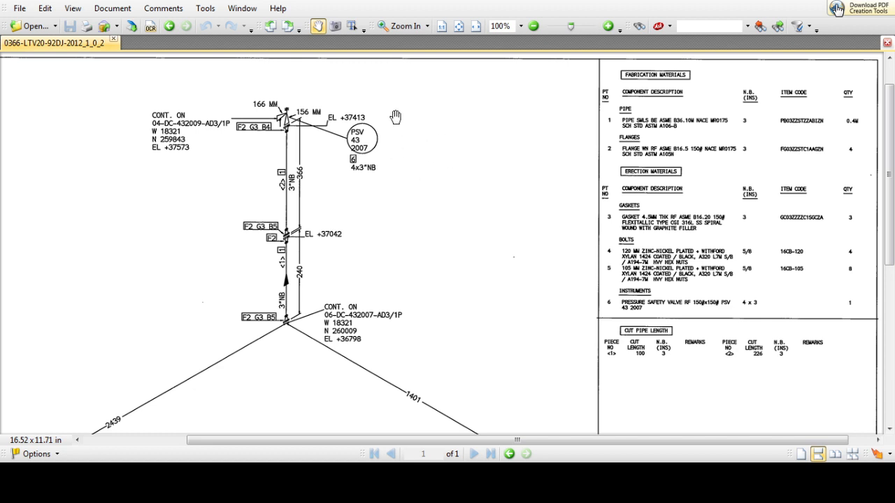
{"action": "mouse_move", "coordinate": [345, 89]}
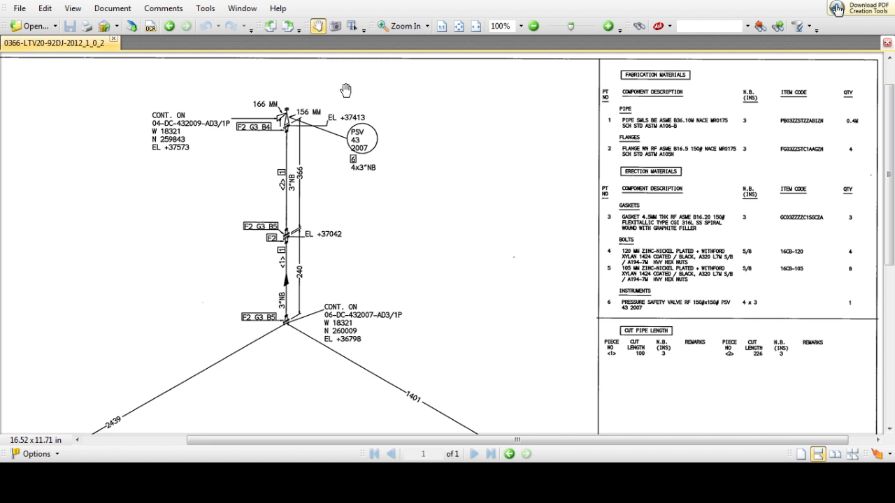
{"action": "mouse_move", "coordinate": [681, 128]}
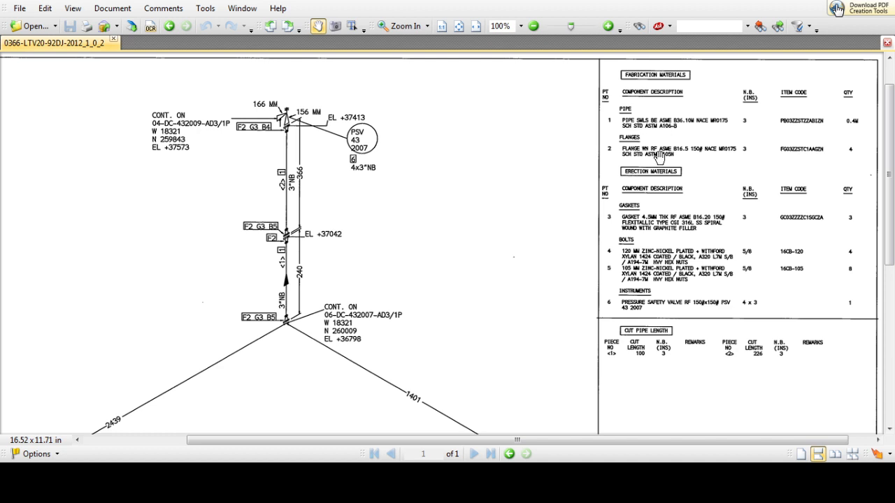
{"action": "mouse_move", "coordinate": [639, 220]}
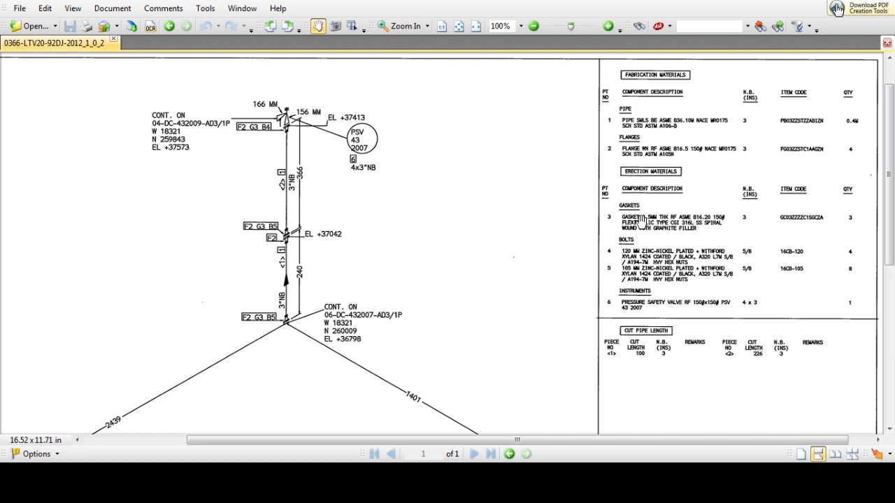